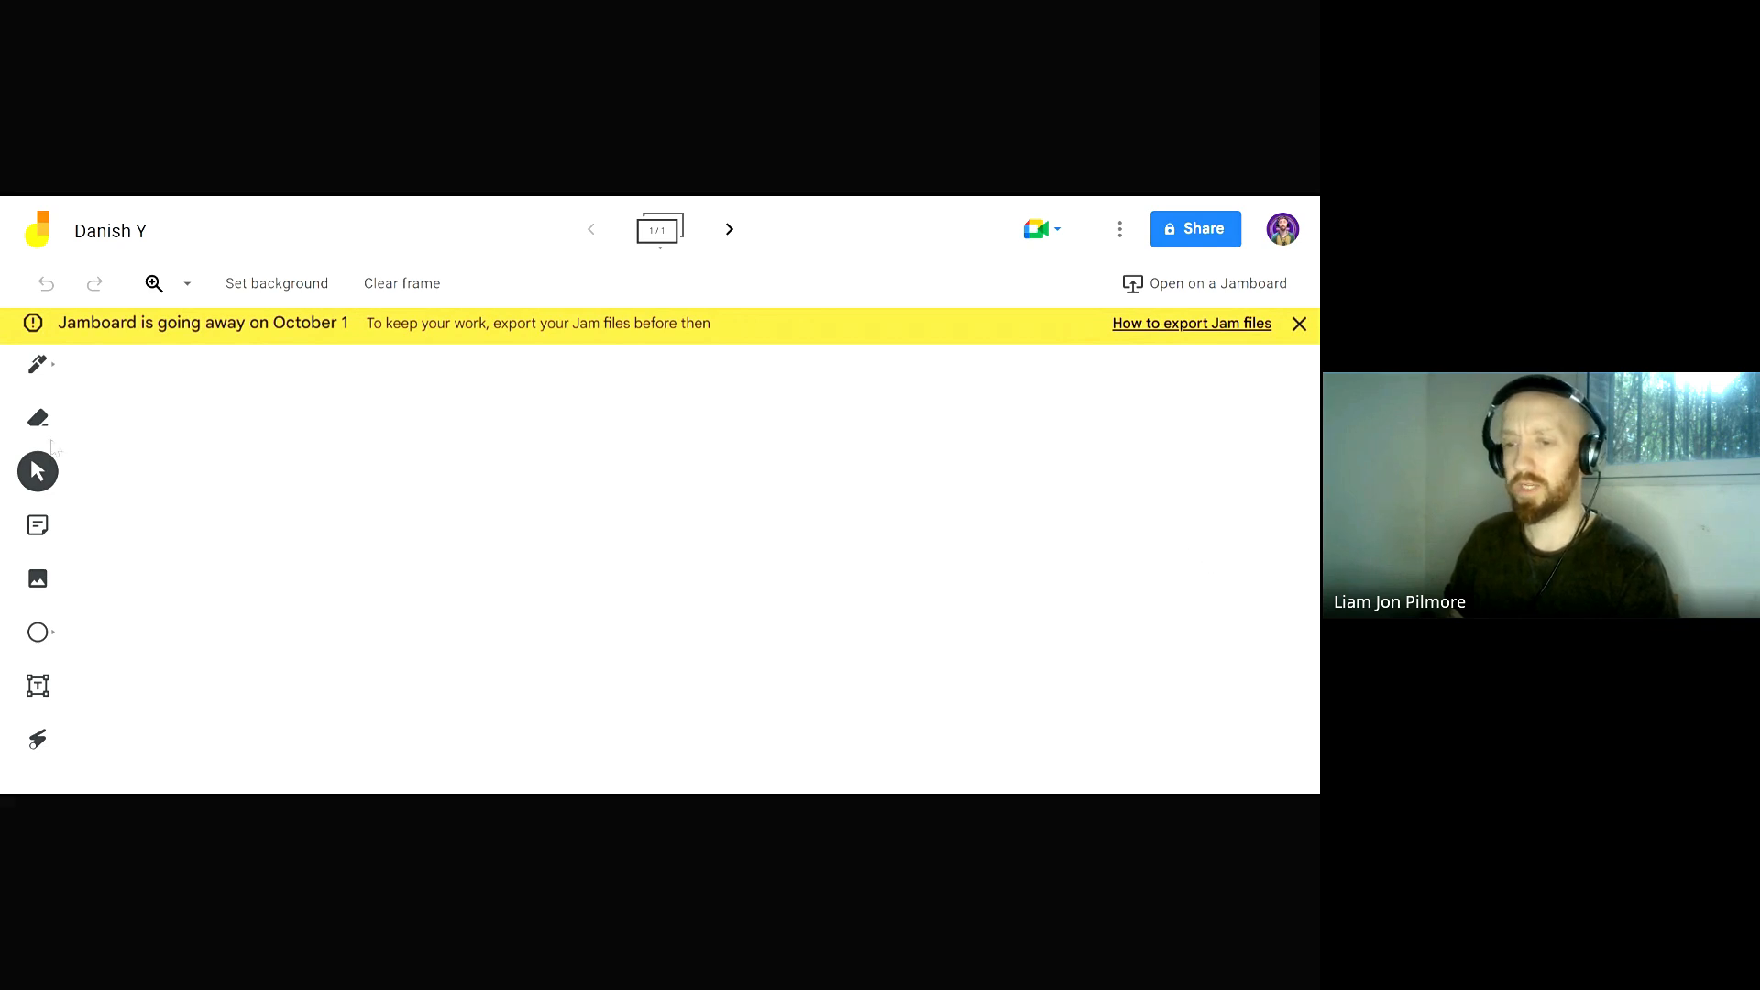
pyautogui.moveTo(37, 578)
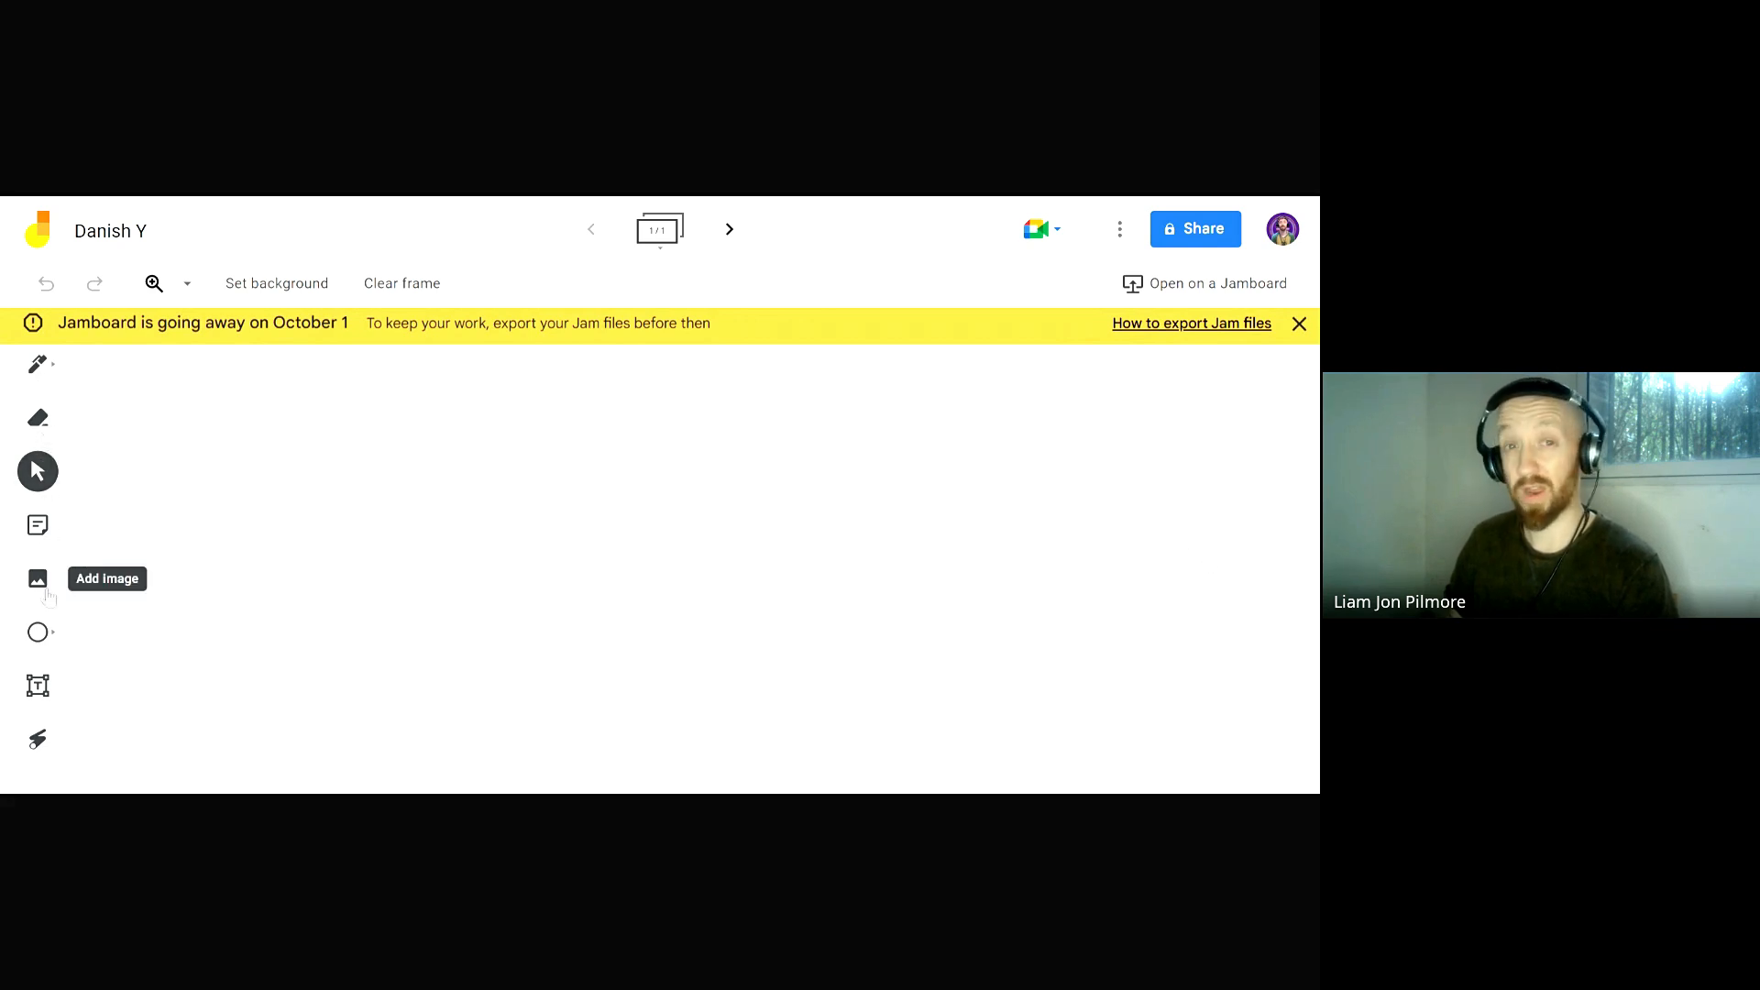
# Add a text box reading 'type' near the top left of the frame
pyautogui.click(37, 686)
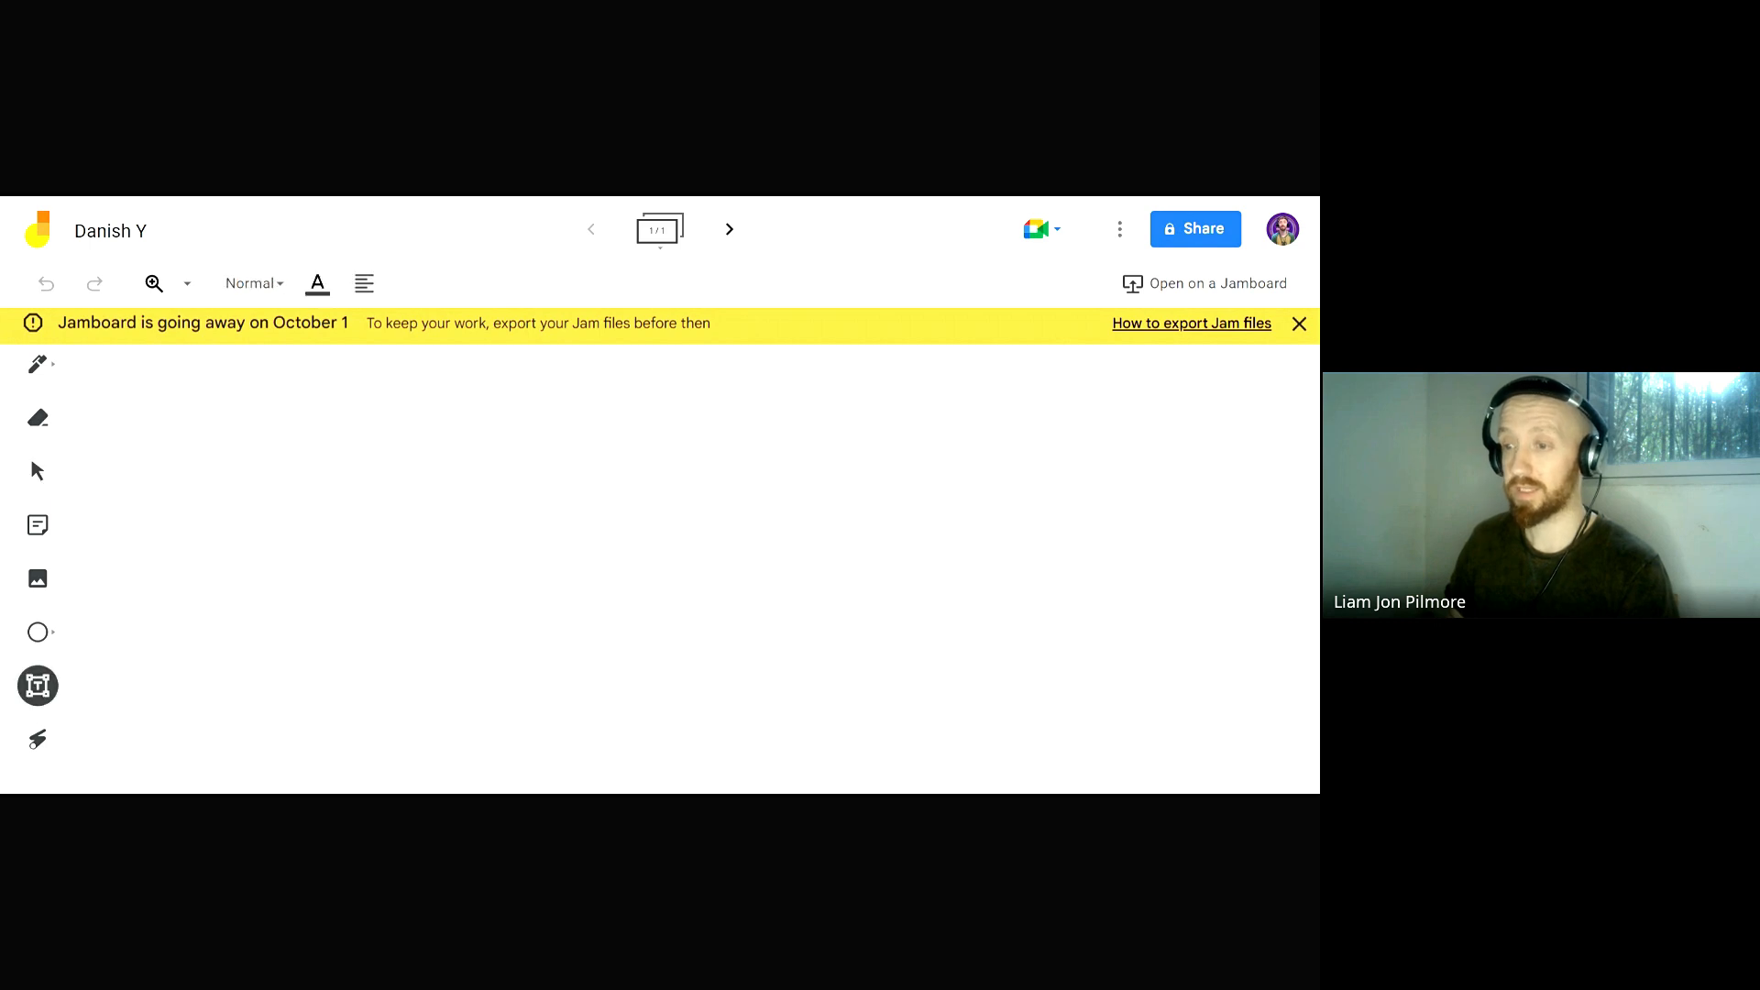
pyautogui.write('type')
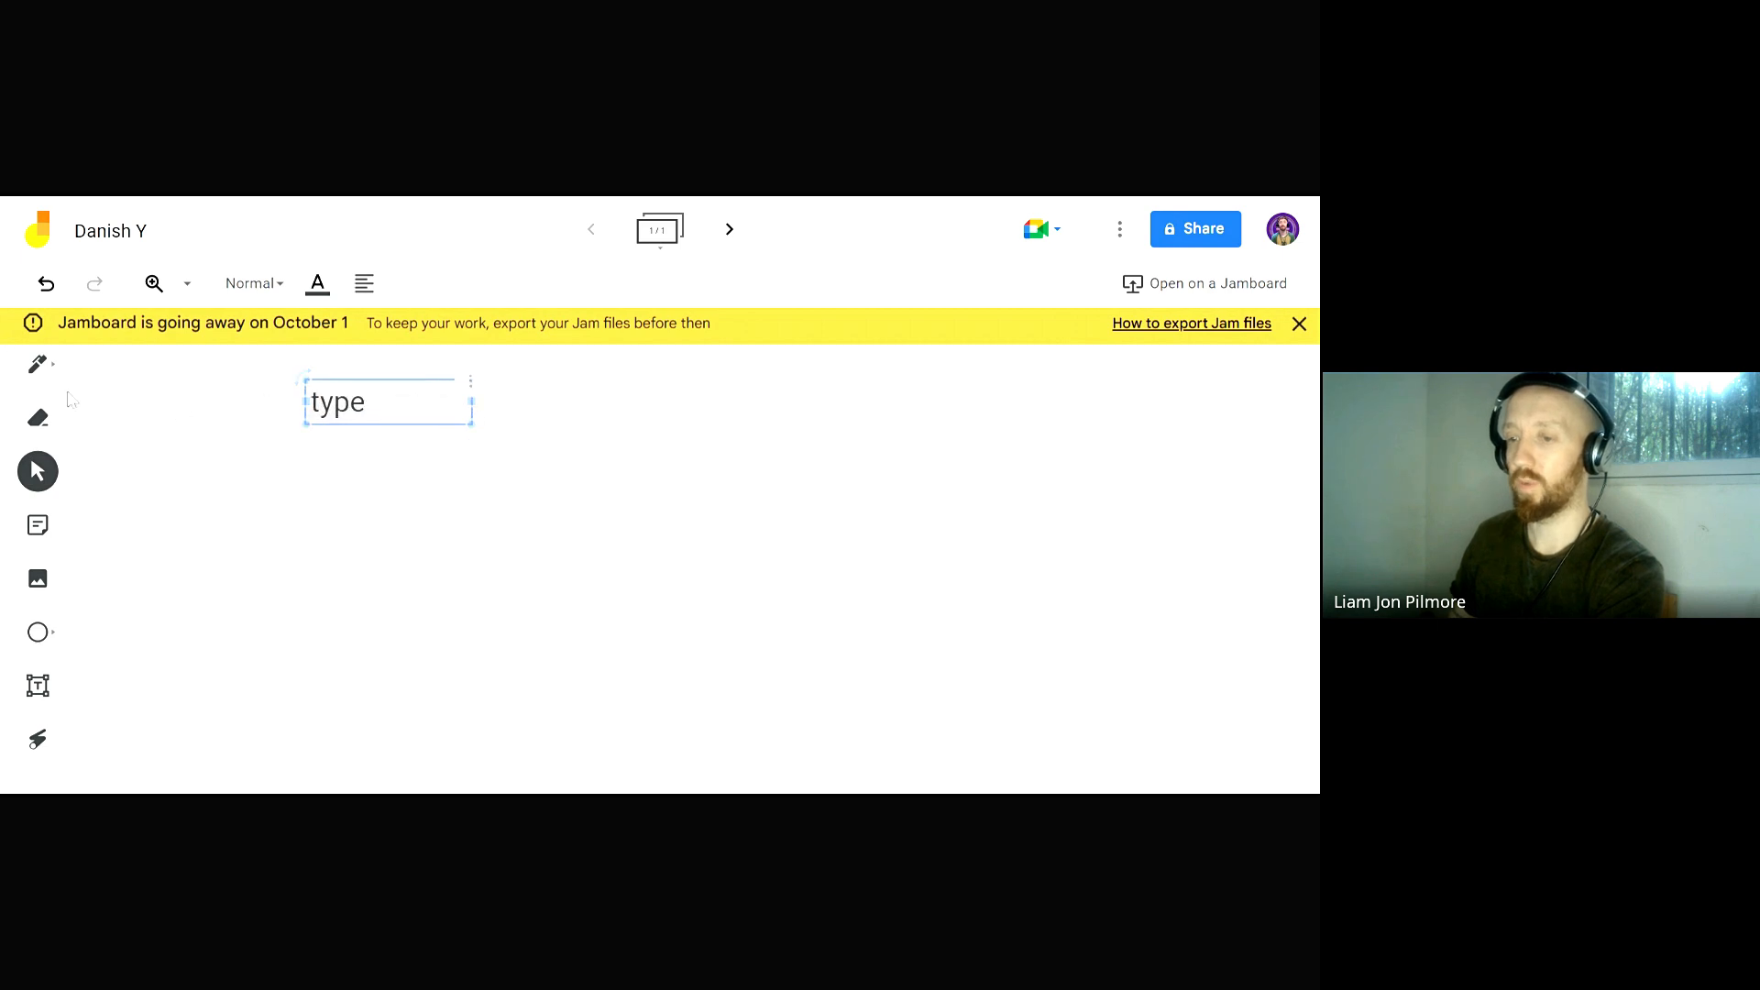
pyautogui.moveTo(37, 471)
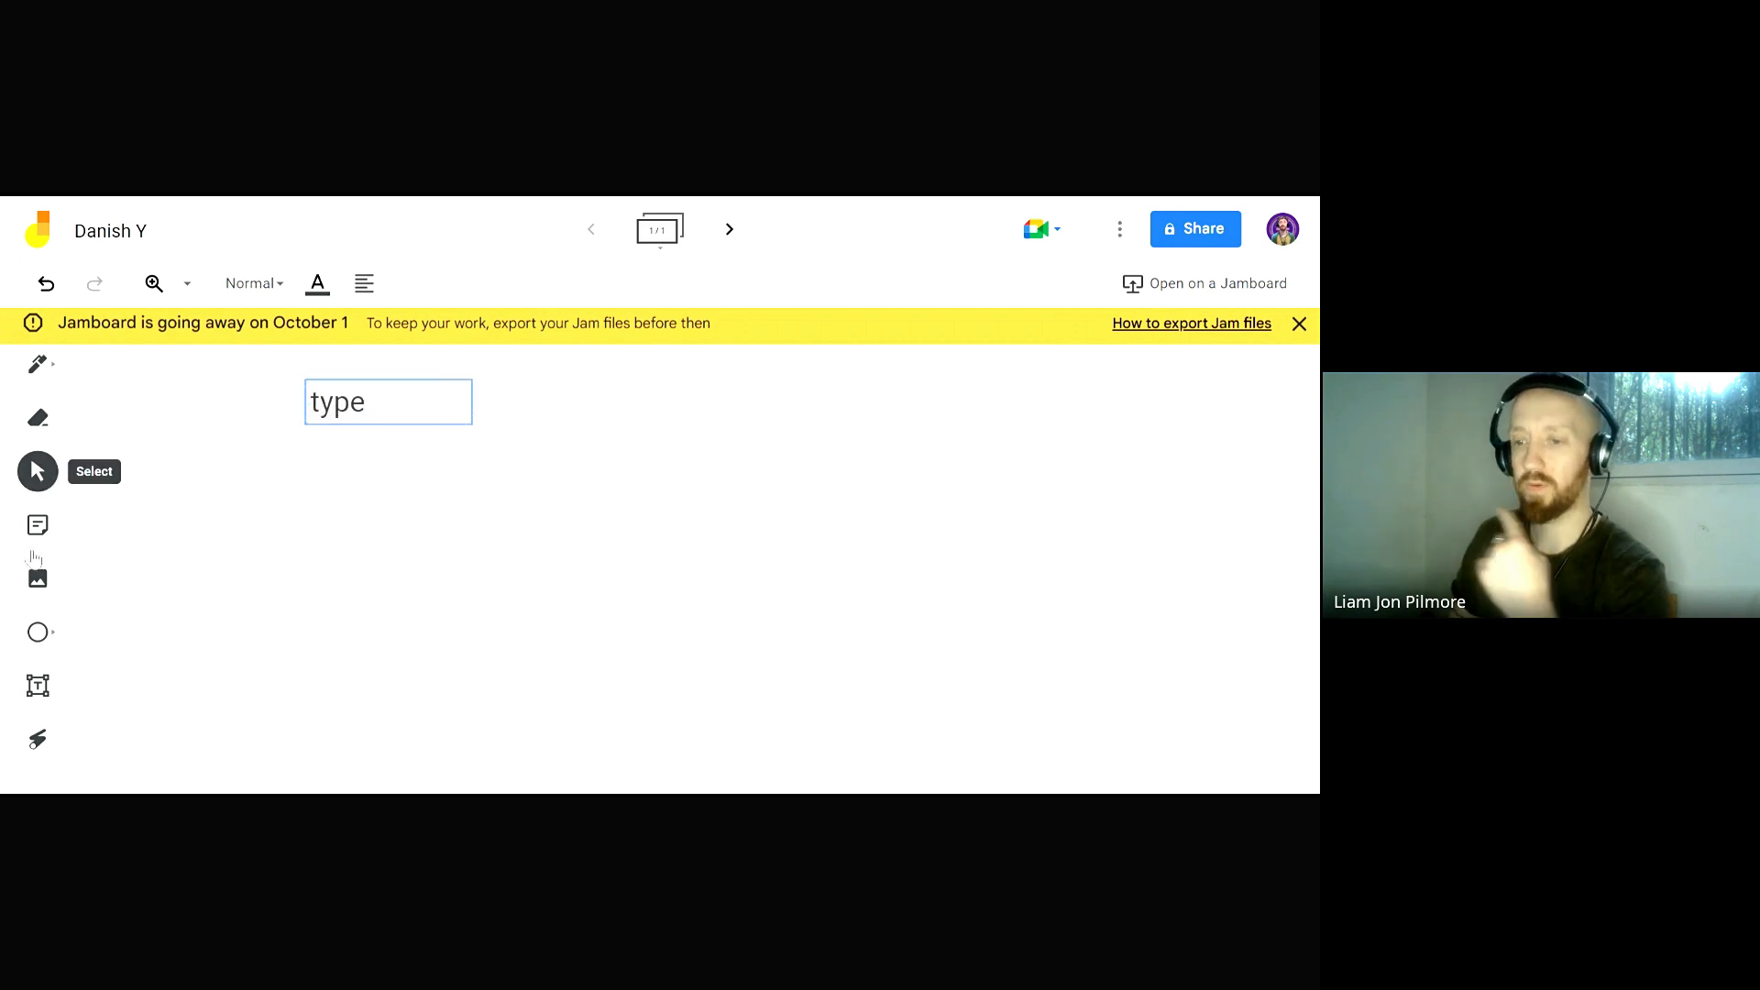
# Switch to the Pen tool for freehand drawing beside 'type'
pyautogui.click(36, 364)
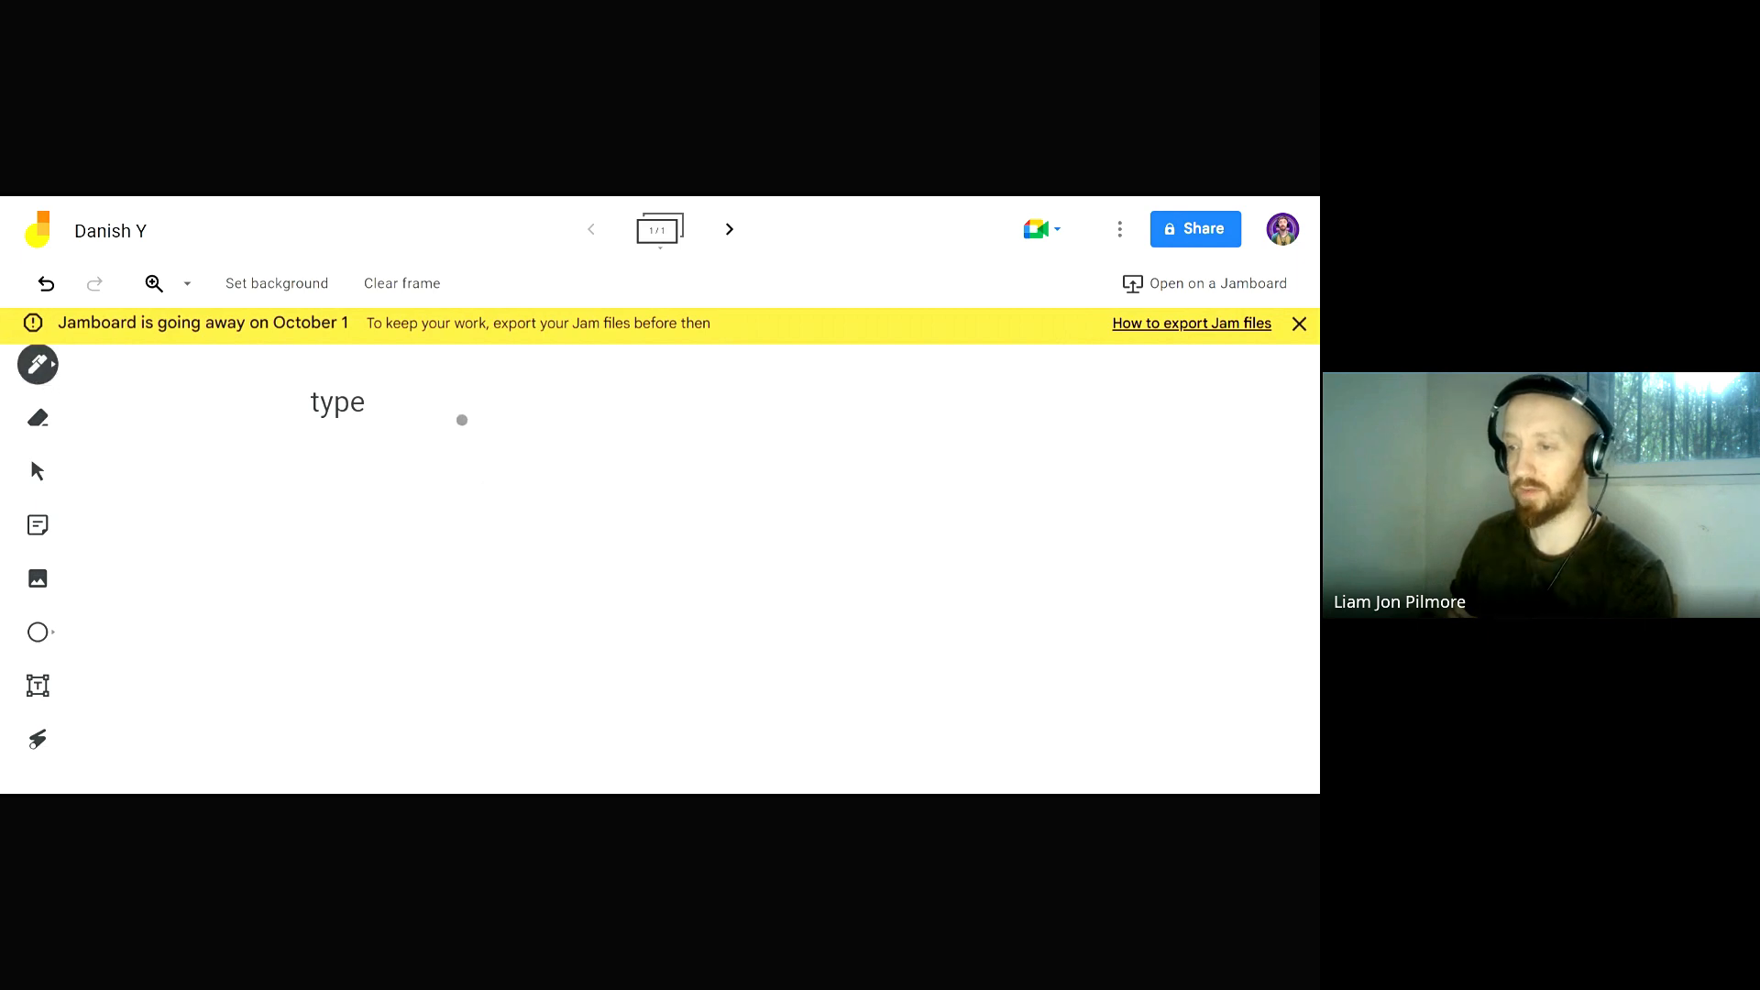
pyautogui.moveTo(420, 419)
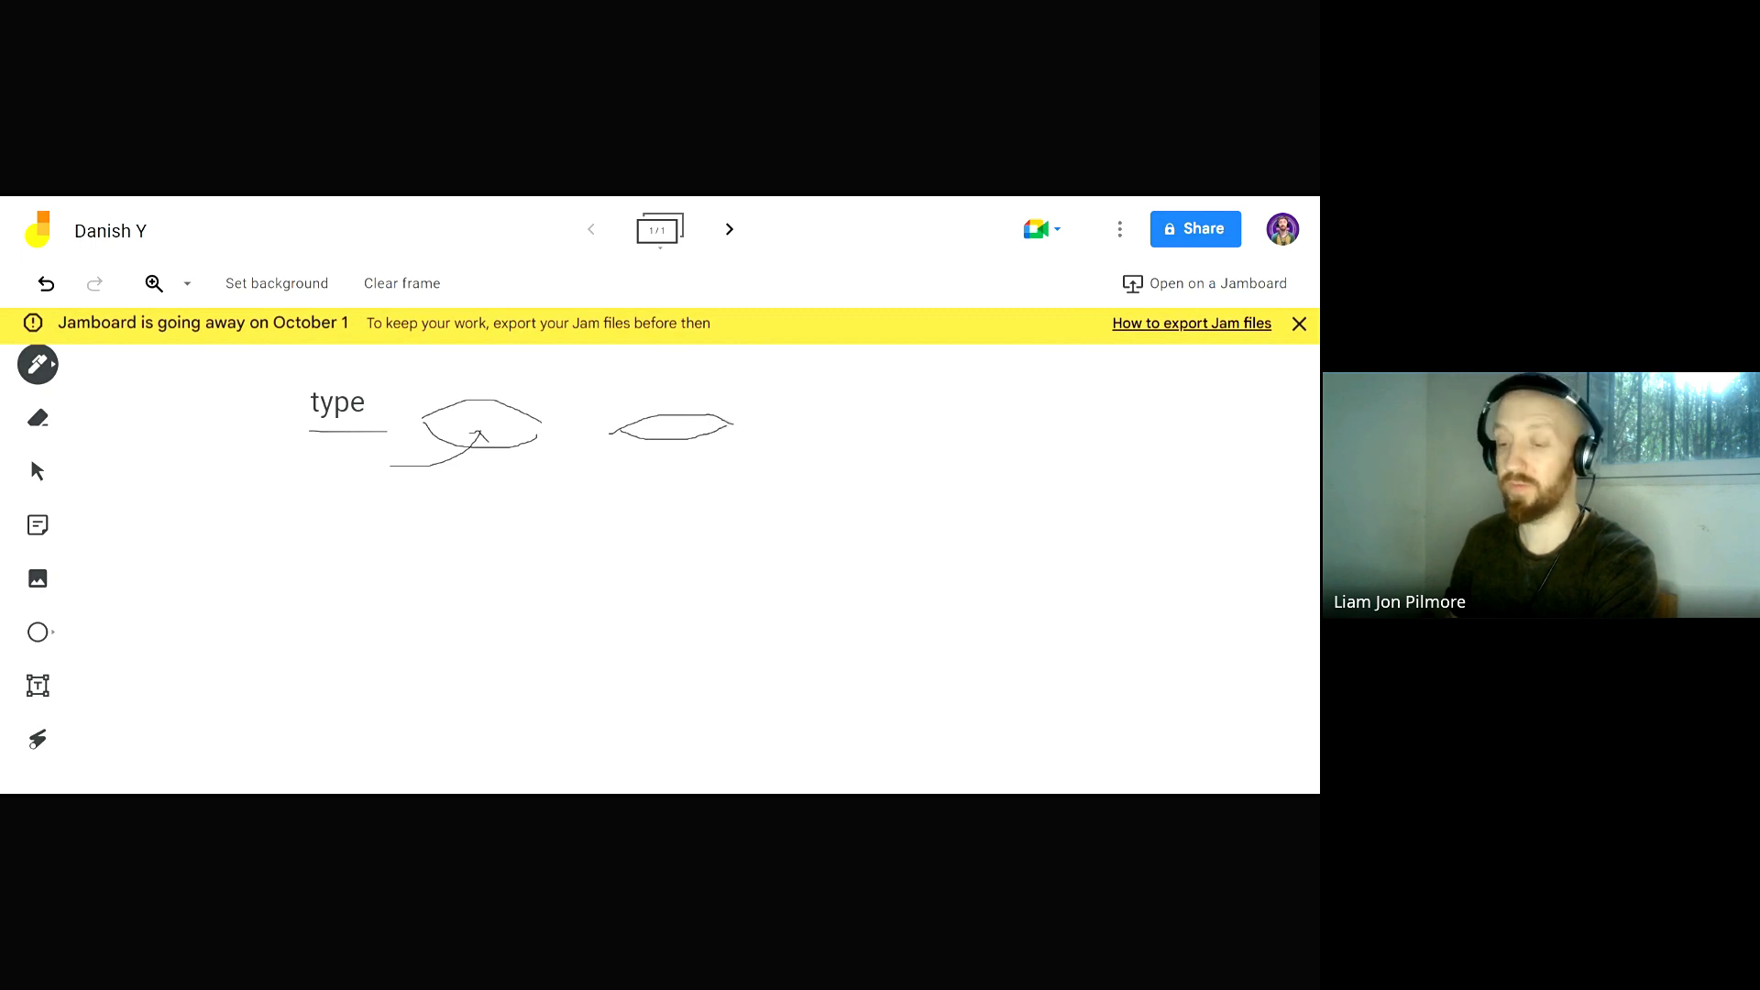
# Undo the right-hand mouth shape drawing
pyautogui.click(45, 283)
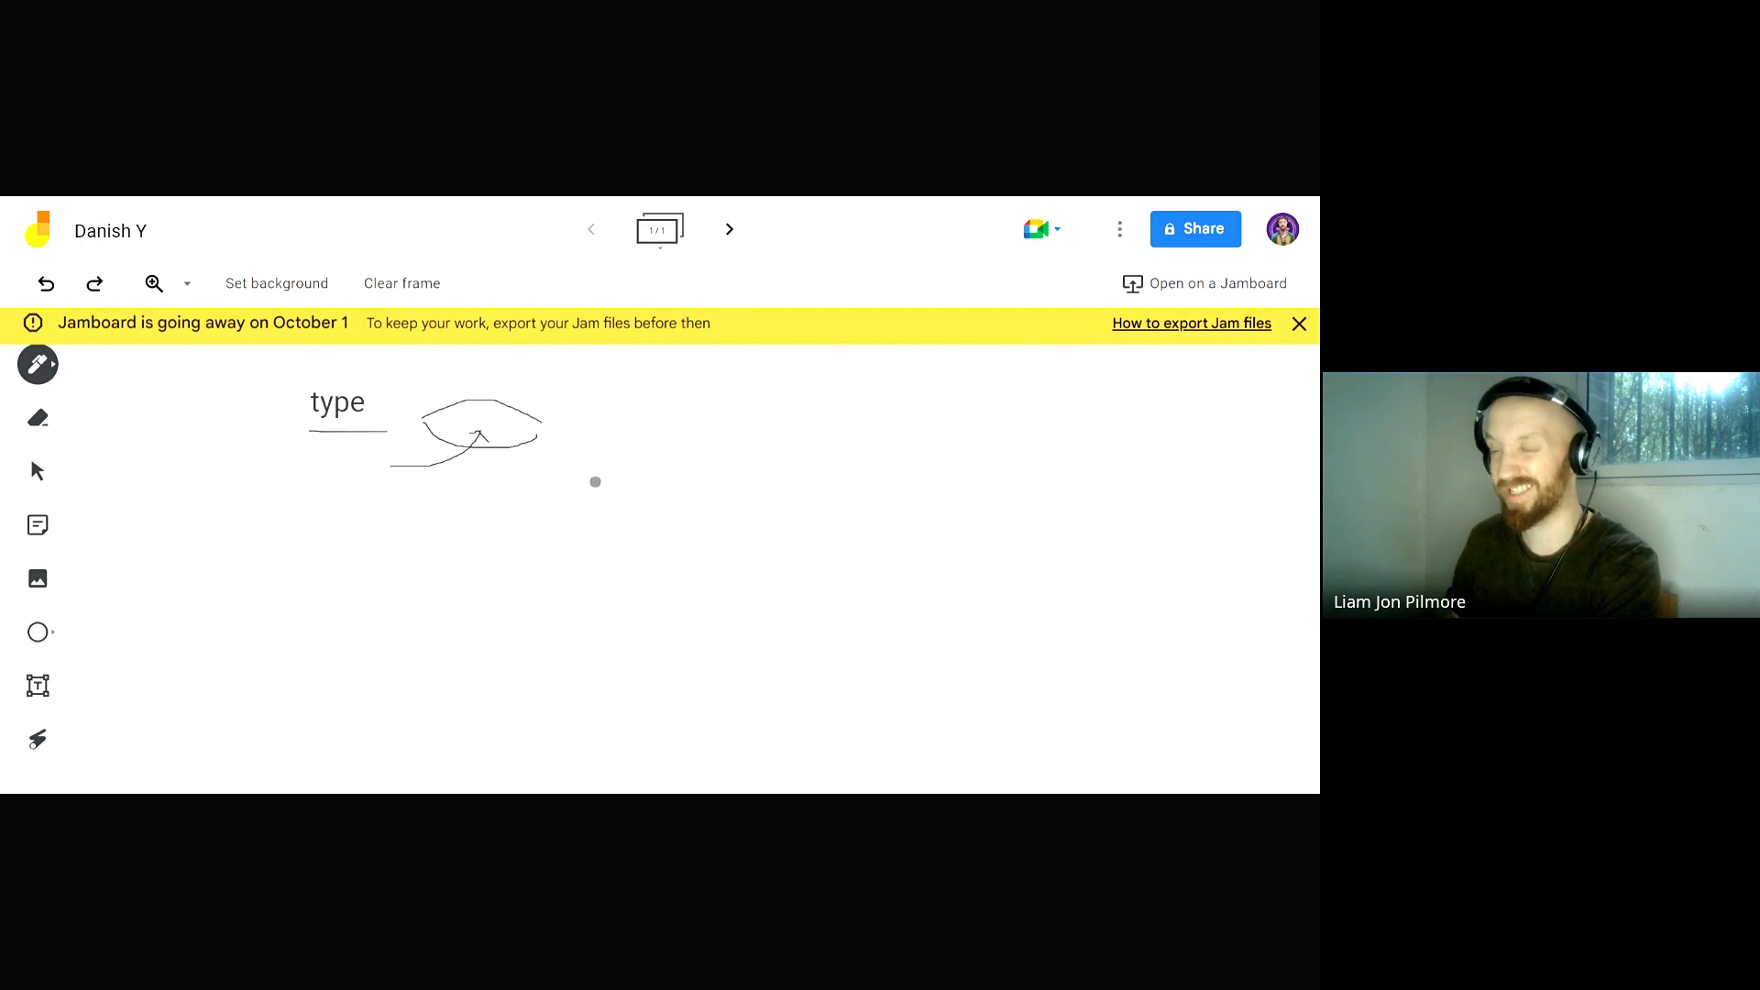
pyautogui.moveTo(673, 492)
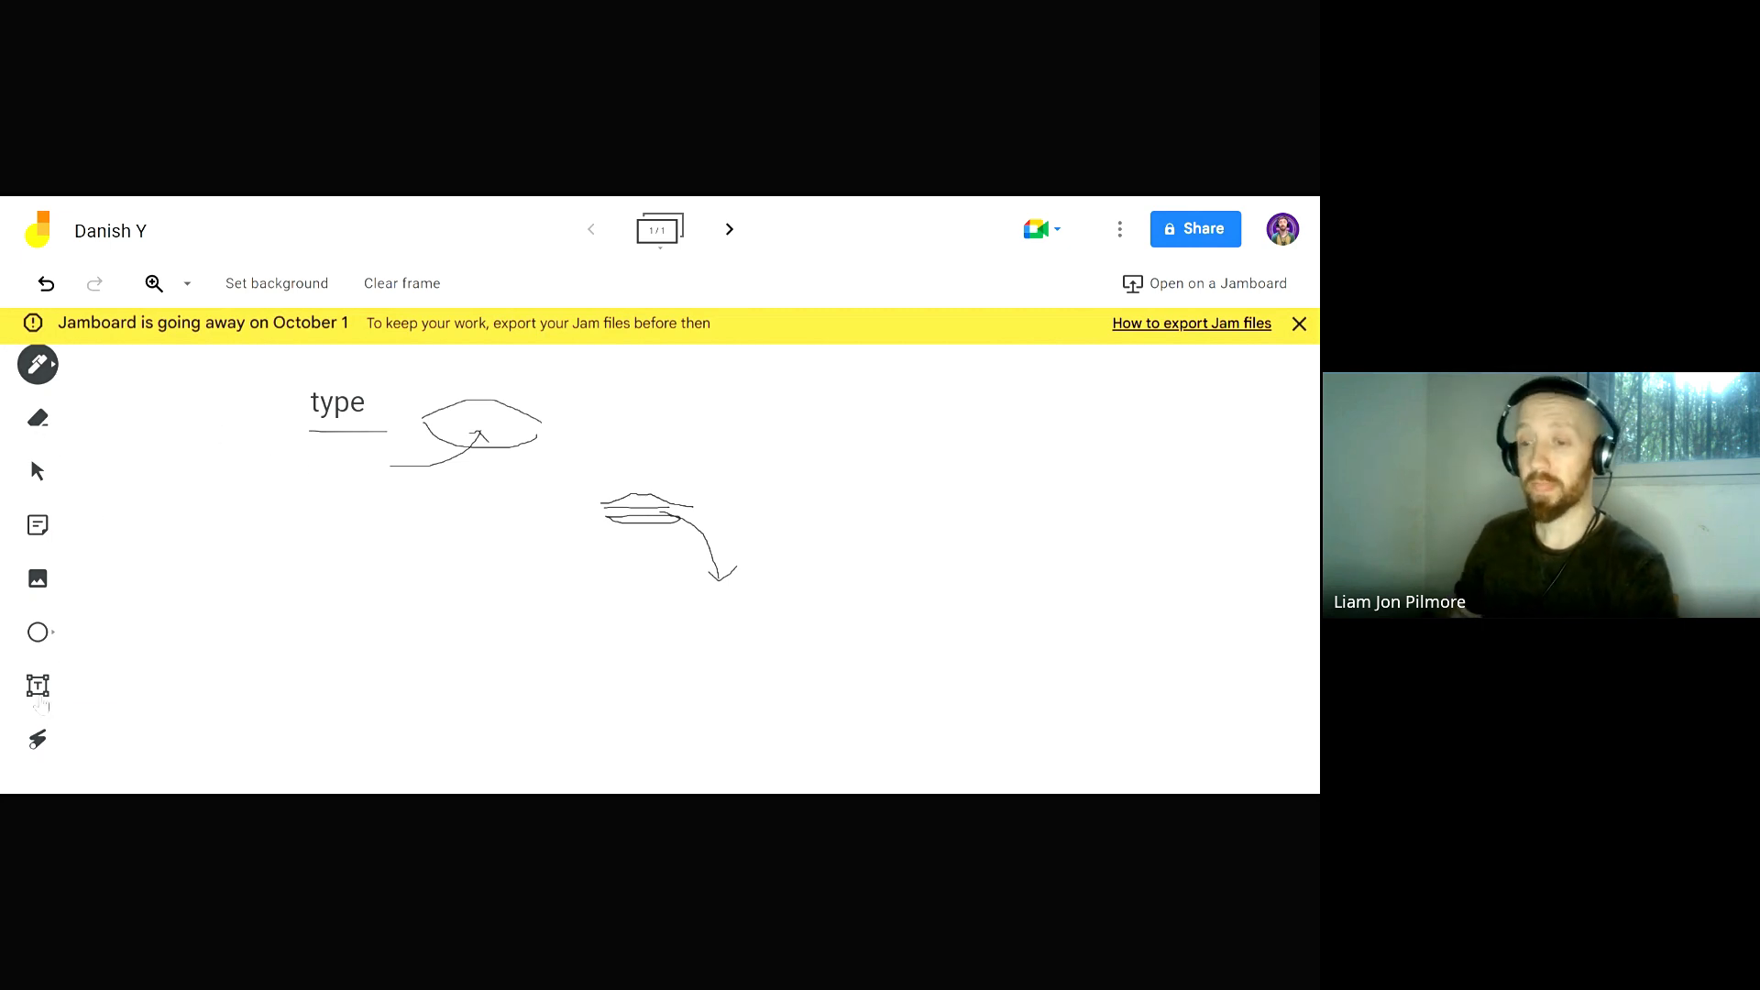
# Select the Text box tool to prepare a new text box
pyautogui.click(36, 686)
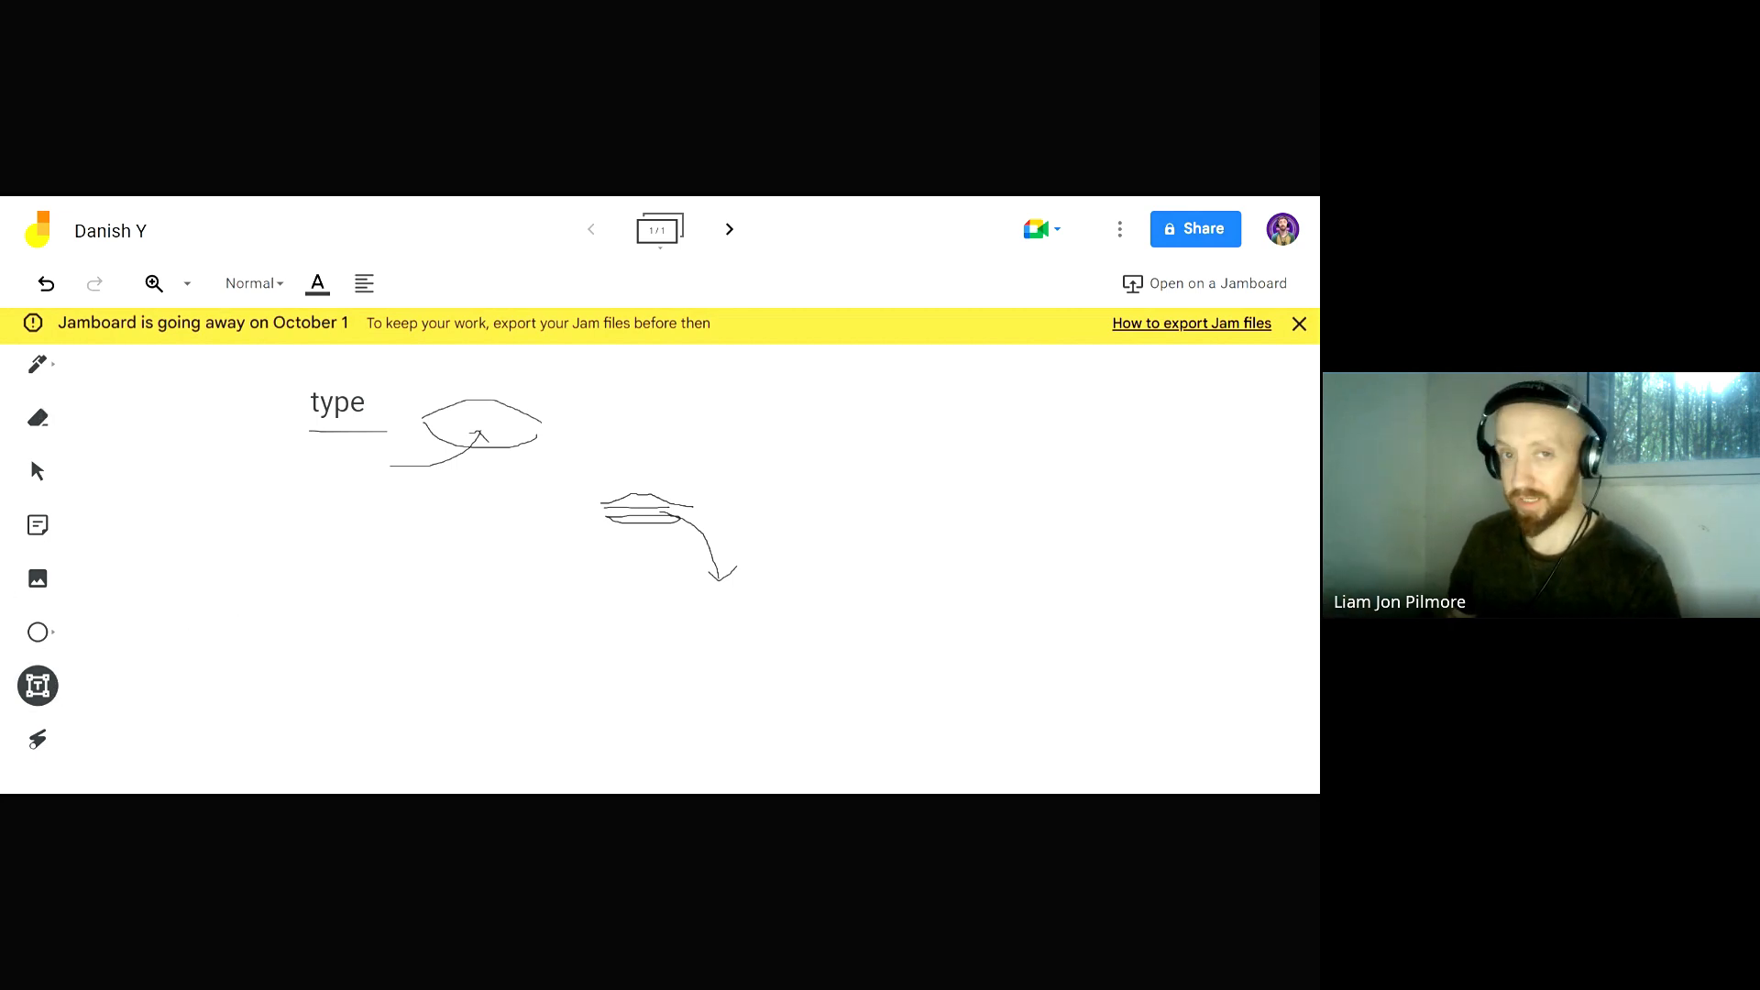
# Place a text box below the drawings reading 'hyggelig'
pyautogui.click(37, 470)
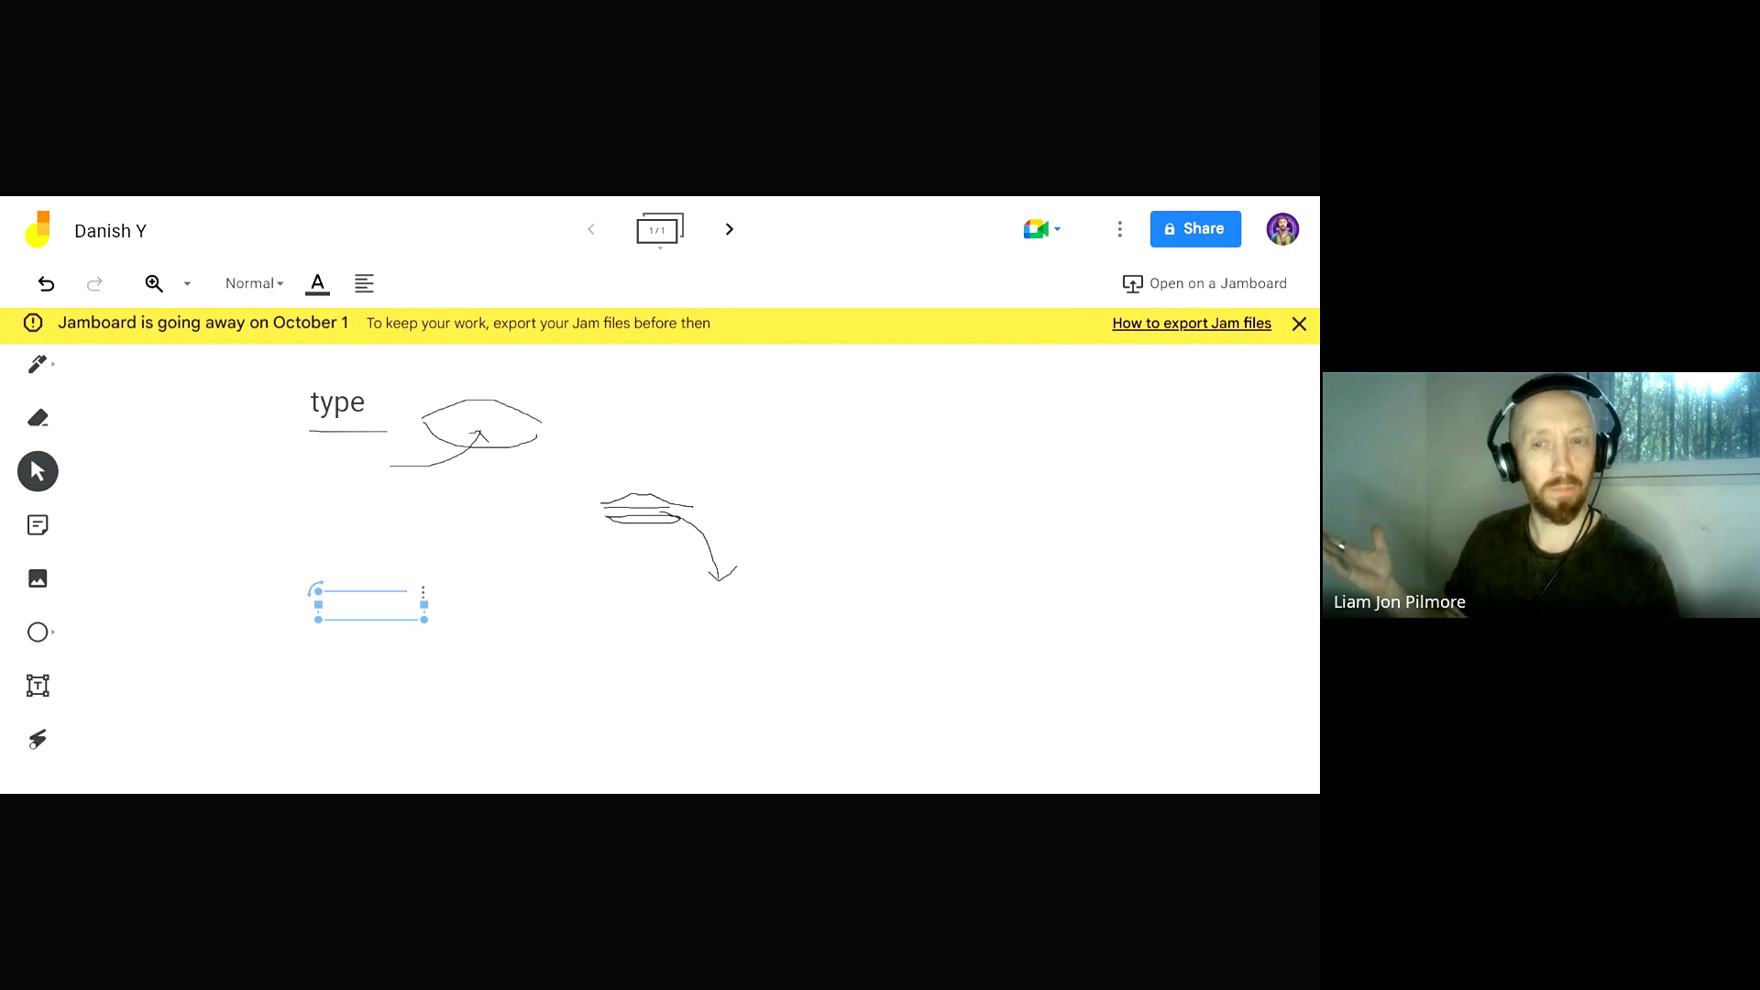
pyautogui.write('hygge')
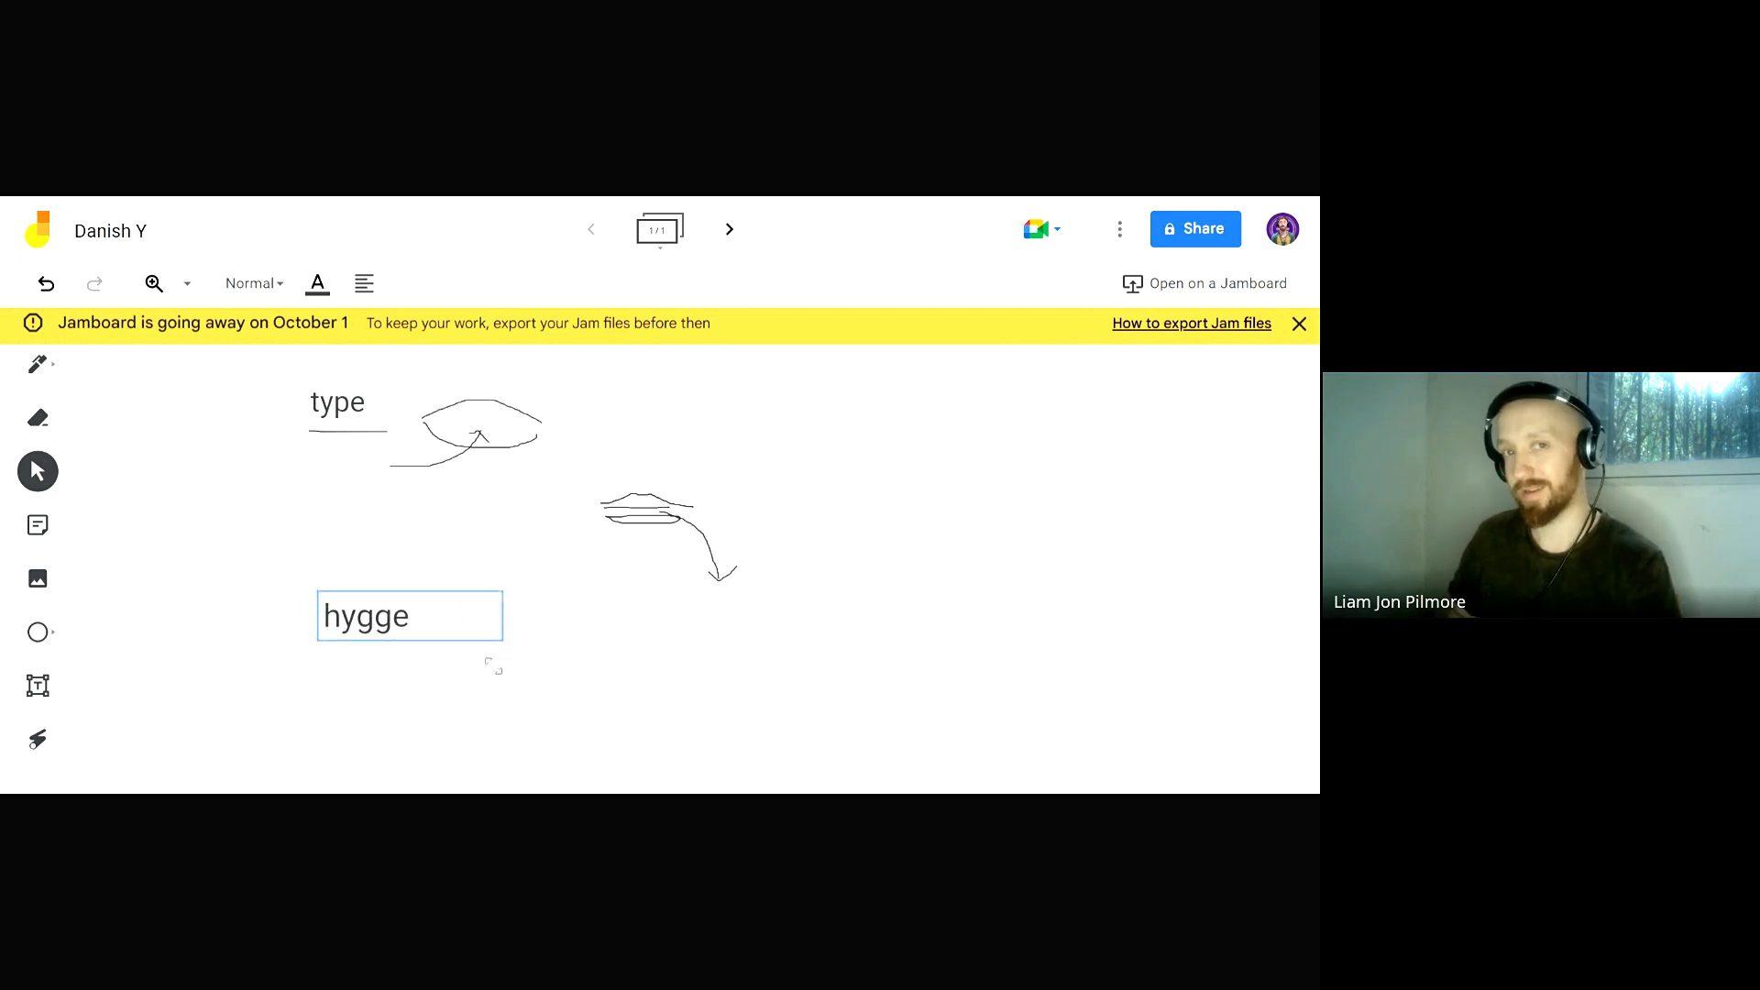
pyautogui.write('lig')
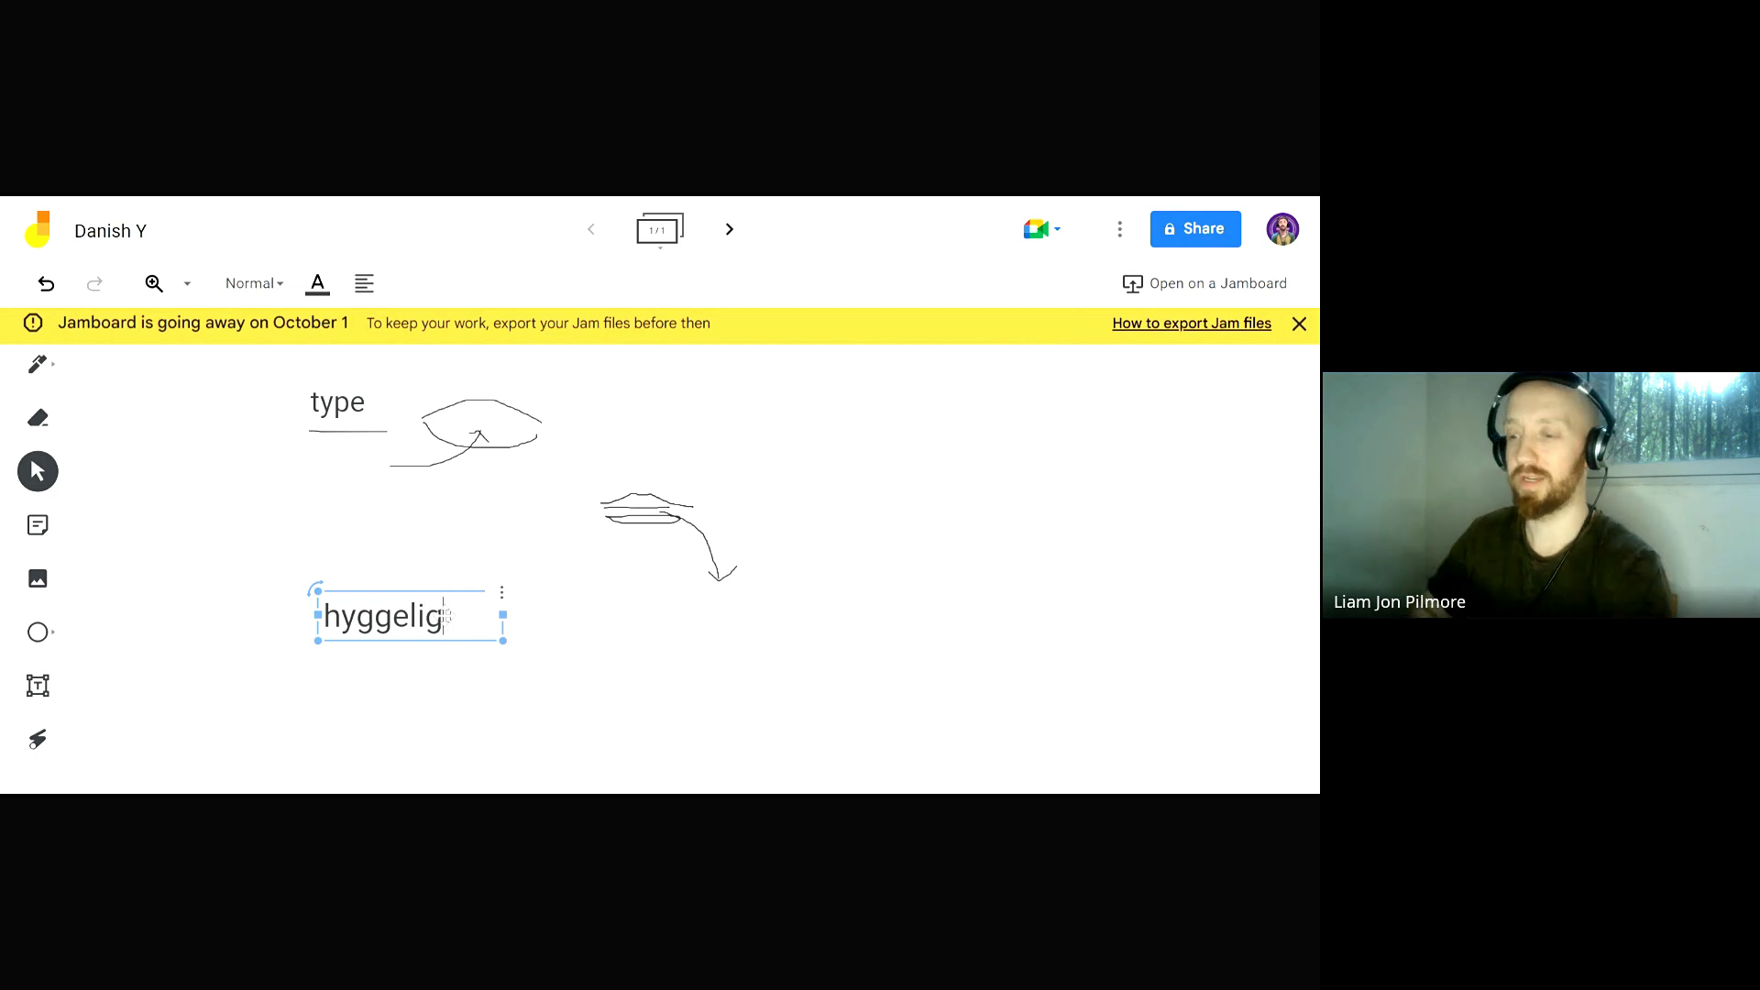